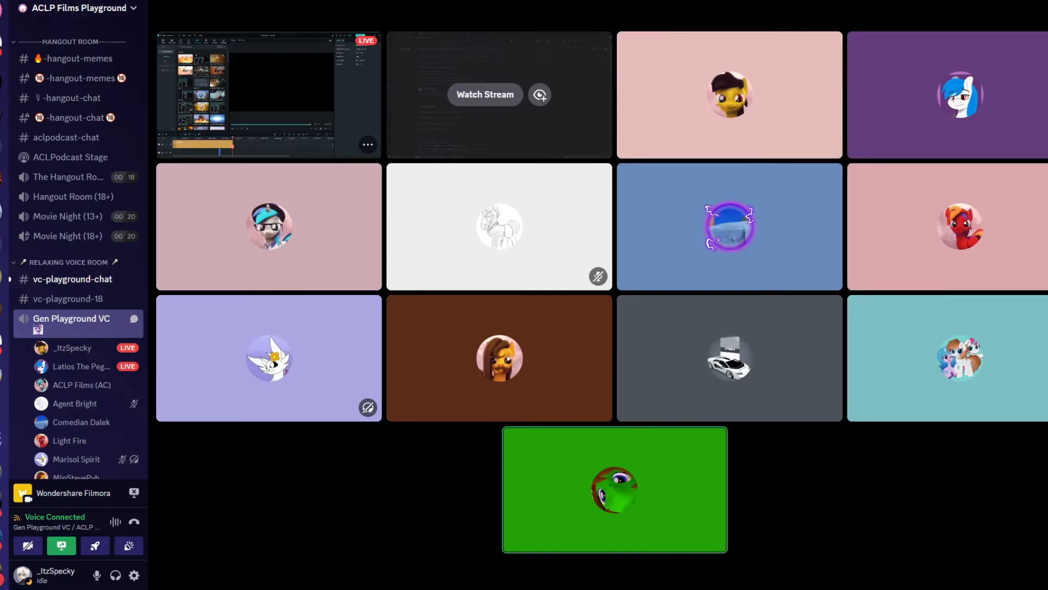
{"action": "left_click", "coordinate": [72, 280]}
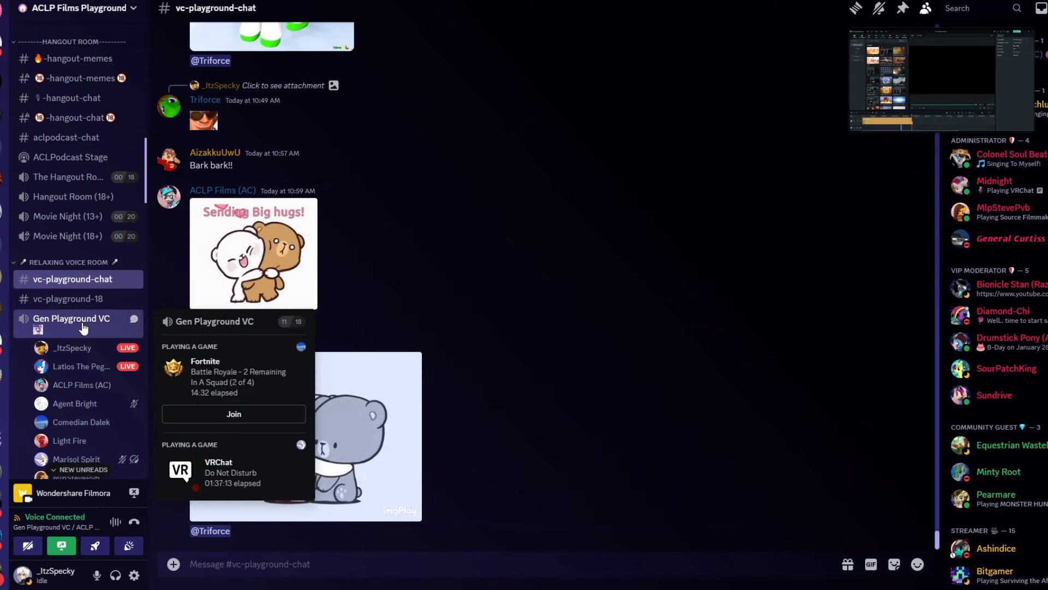
{"action": "left_click", "coordinate": [71, 319]}
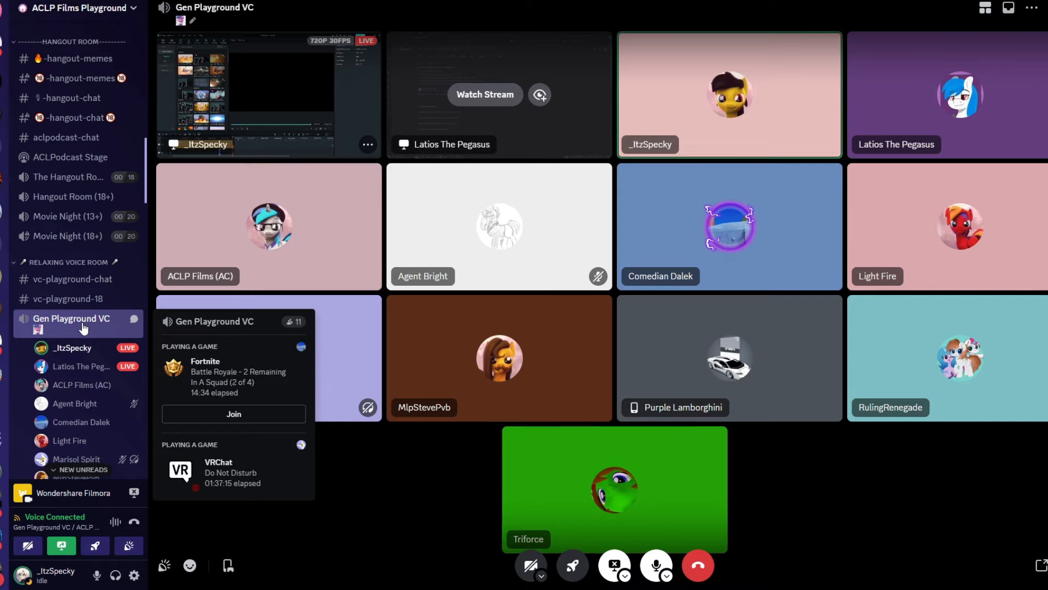